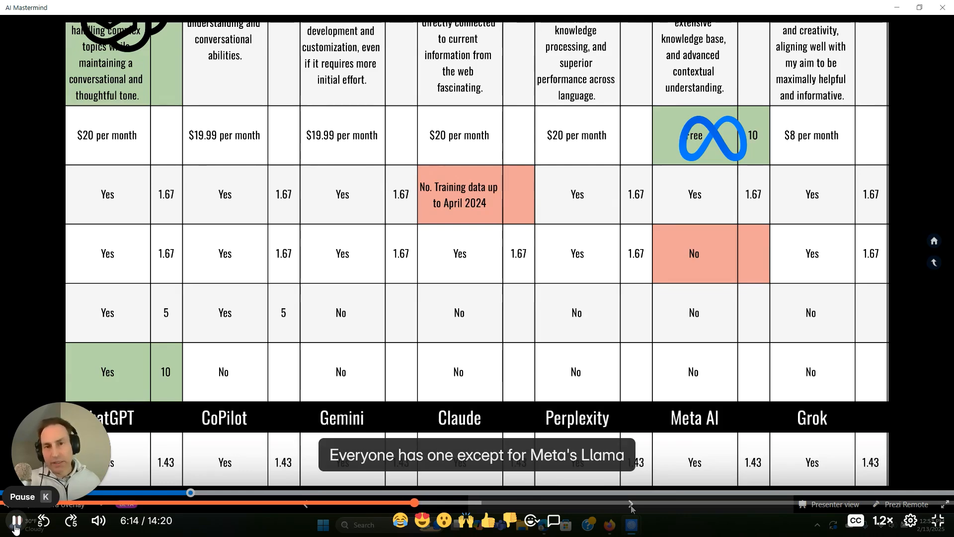
Advance from the AI assistant scoring table to the real-time voice-to-voice slide.
click(629, 504)
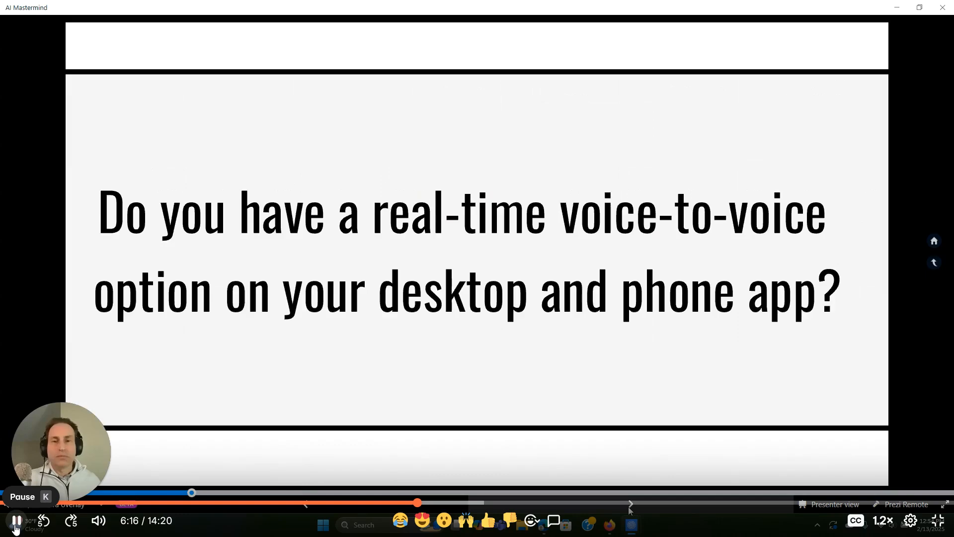